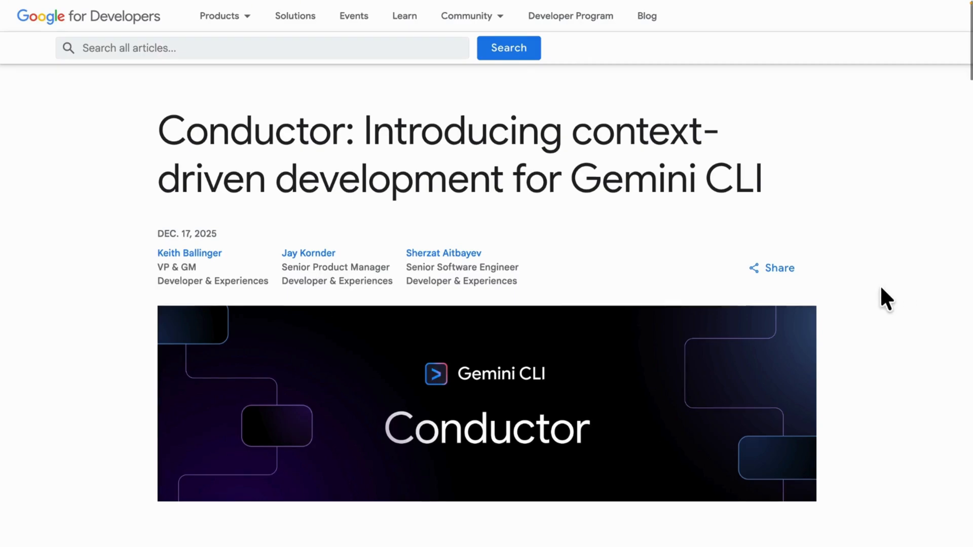
Scroll through the rest of the Conductor announcement post on Google for Developers
scroll("down", 3)
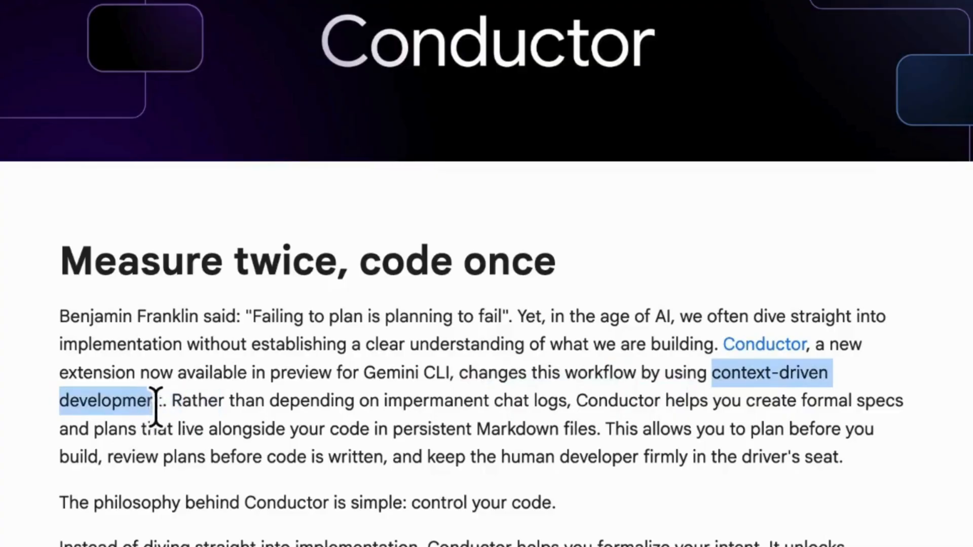
scroll("down", 3)
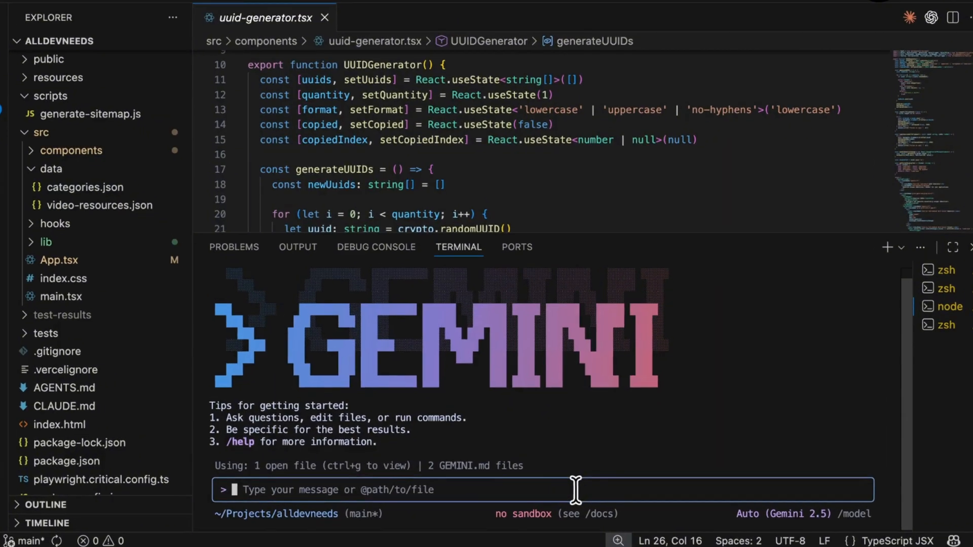
Run the conductor:setup command for the alldevneeds project in Gemini CLI
type("/c")
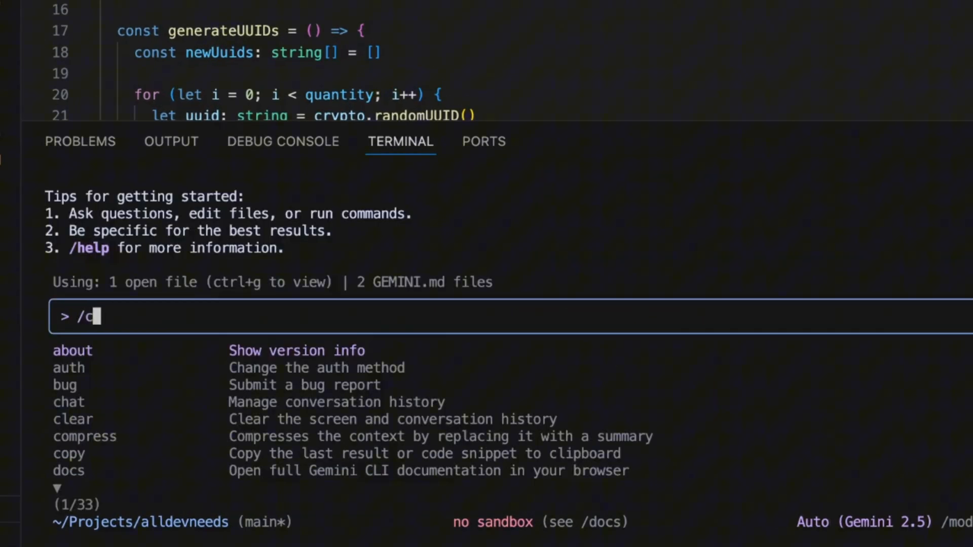
type("conductor")
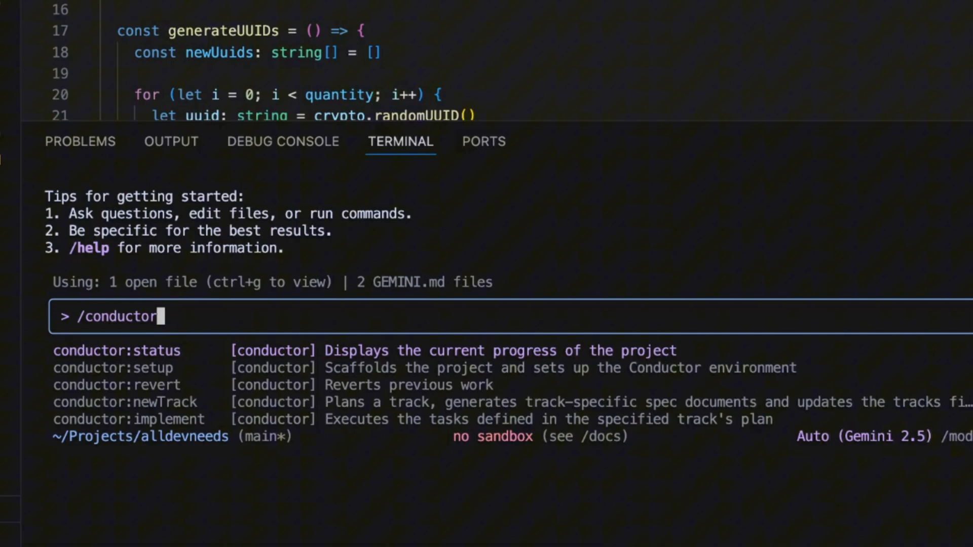
key("Down")
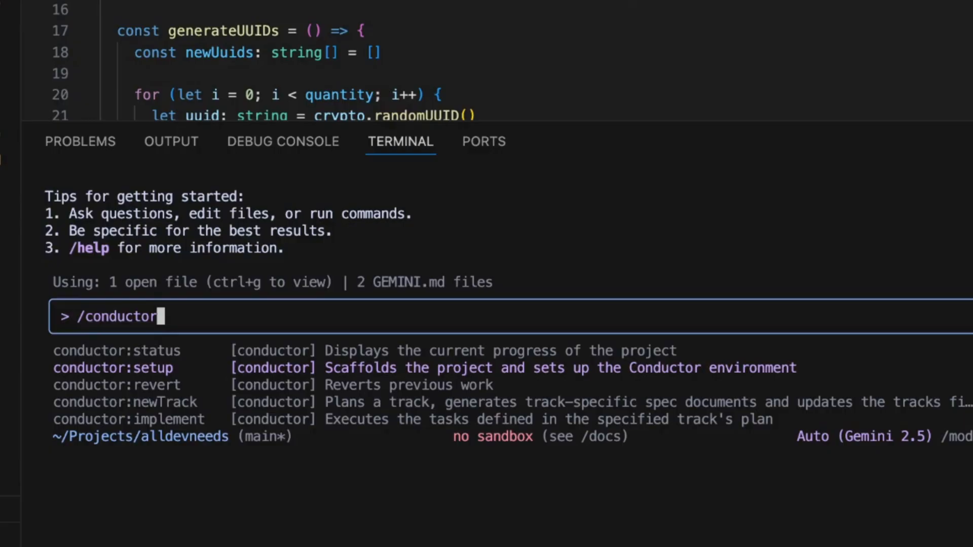
key("Down")
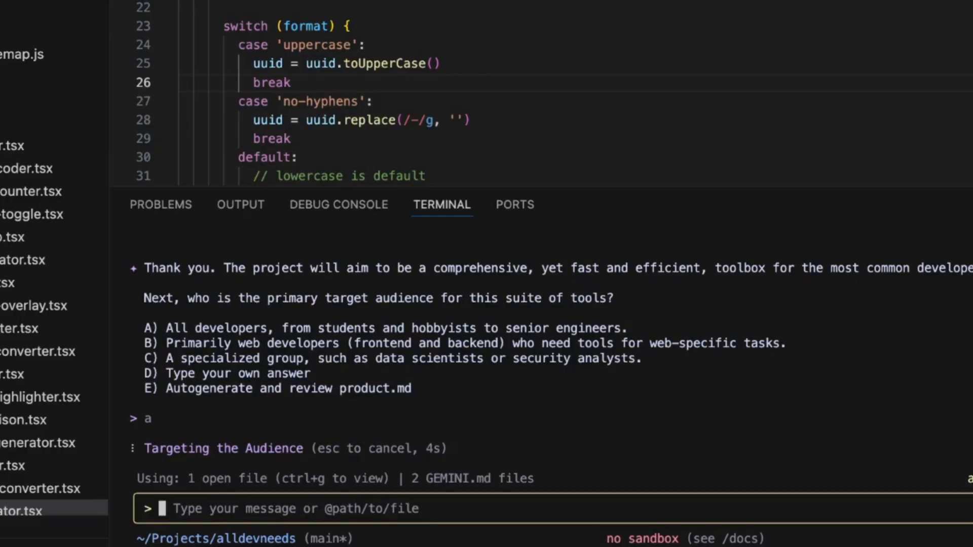
Submit option A, all developers, as the target-audience answer
key("Enter")
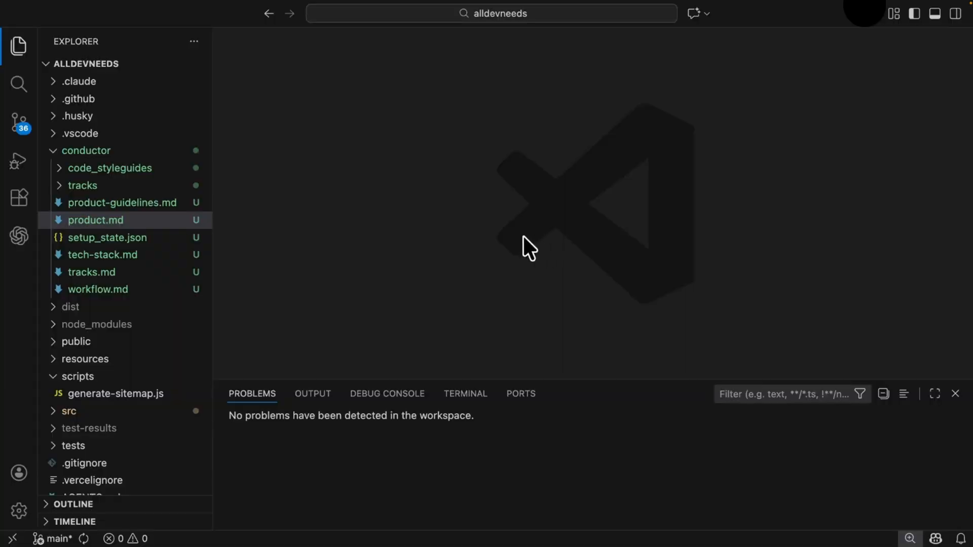
Open product.md and product-guidelines.md from the conductor folder
left_click(96, 220)
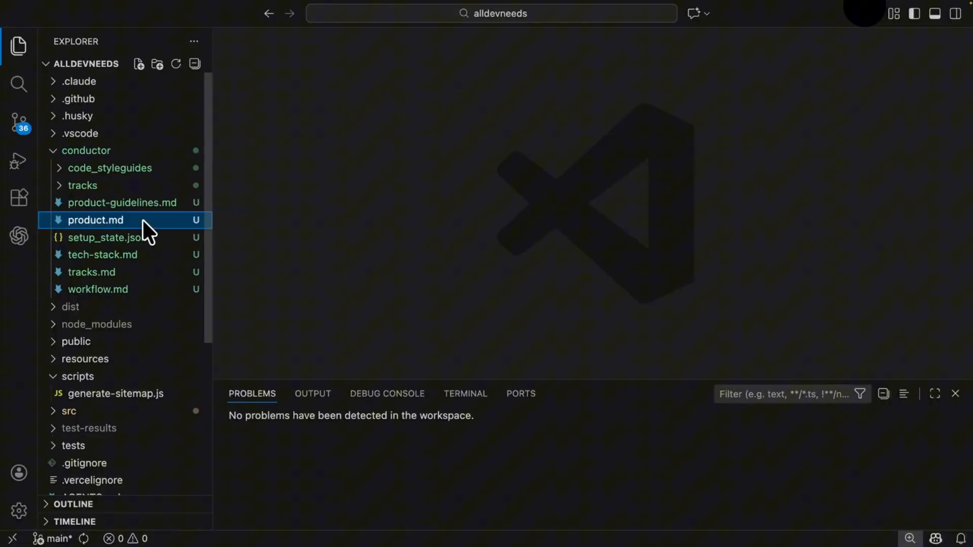
double_click(96, 220)
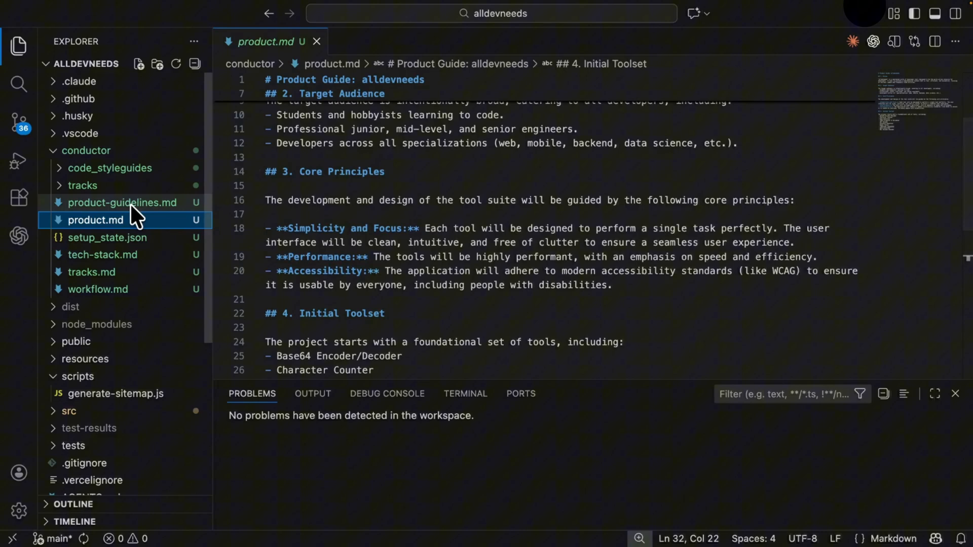
left_click(122, 203)
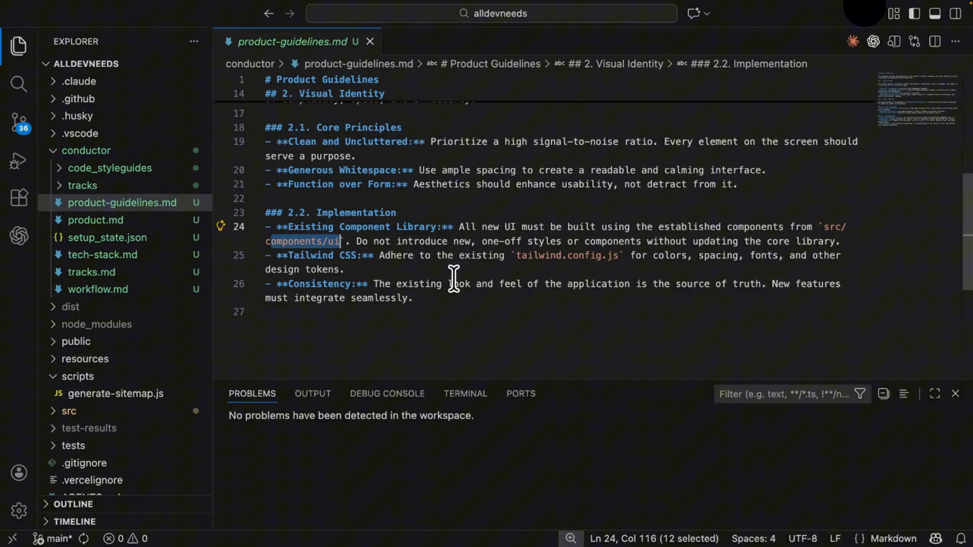
Open tech-stack.md and workflow.md, scrolling to the workflow's task lifecycle
left_click(103, 255)
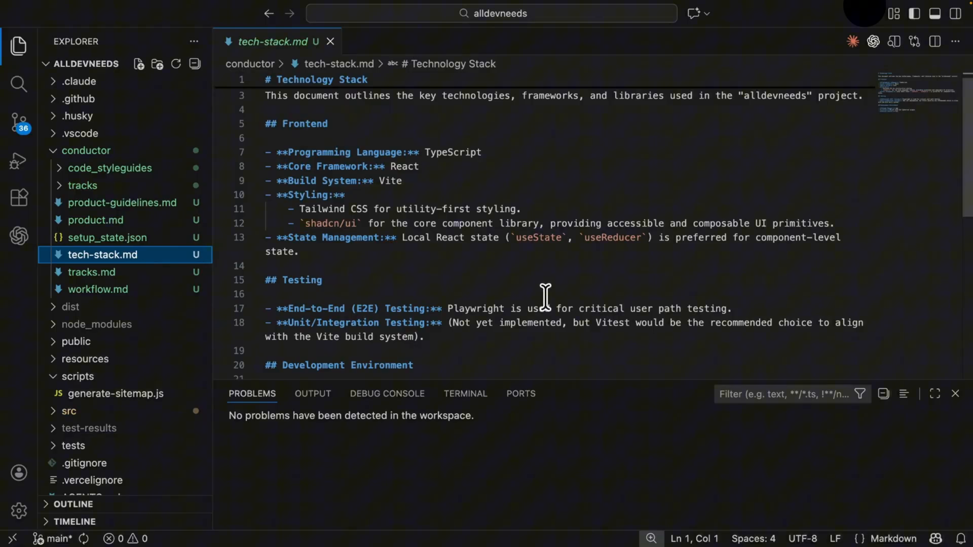
double_click(320, 209)
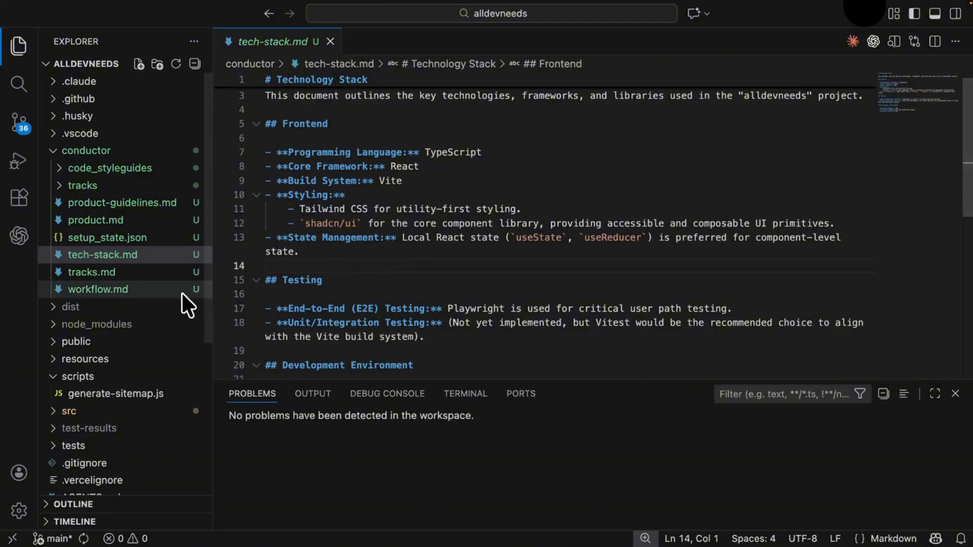
left_click(97, 289)
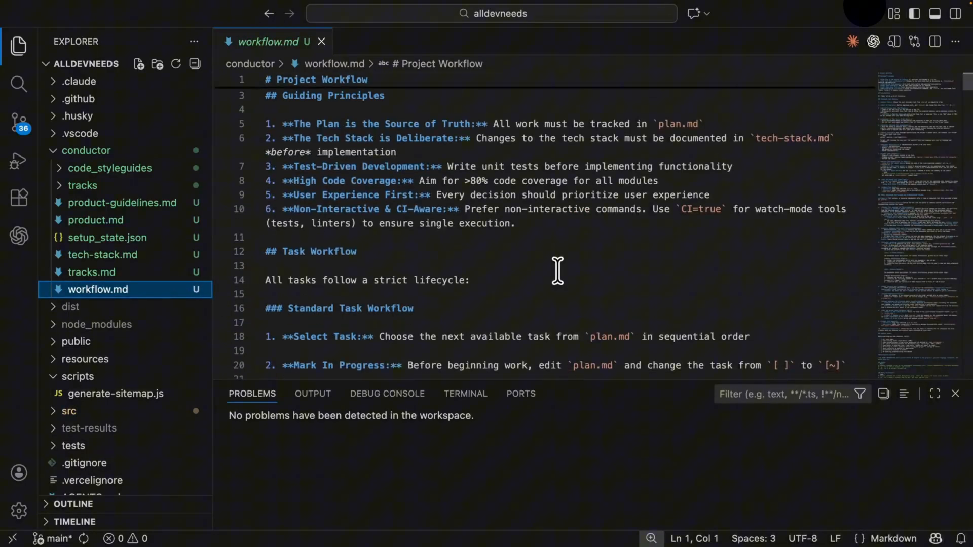
scroll("down", 3)
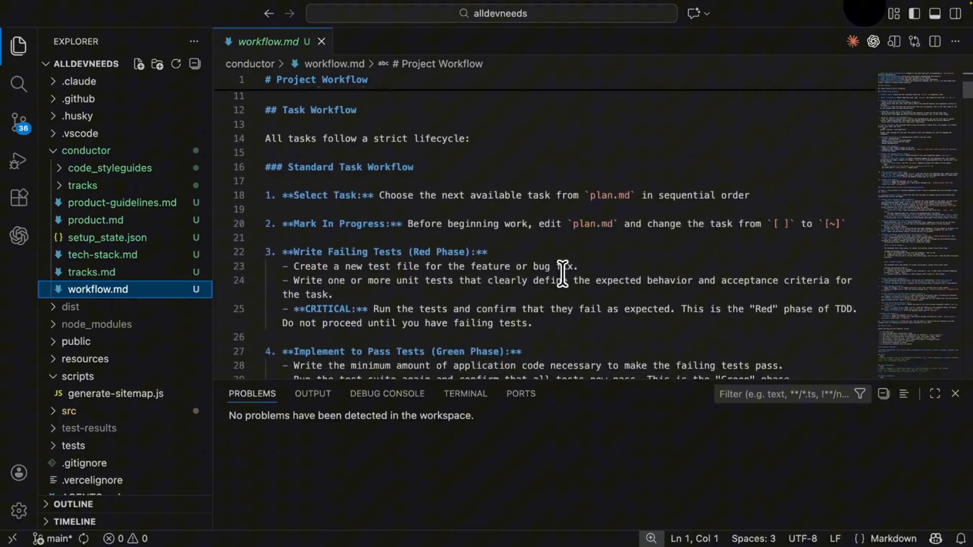
scroll("down", 3)
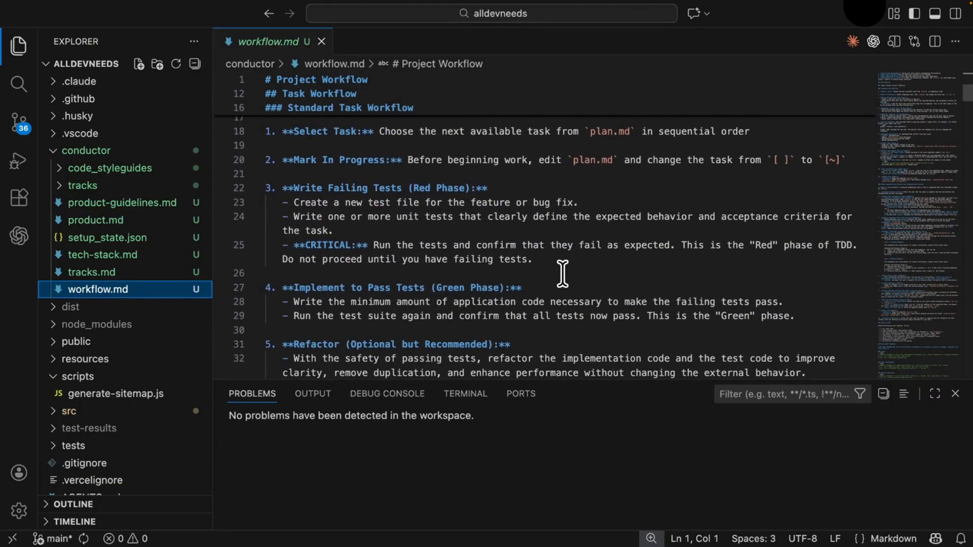
mouse_move(136, 242)
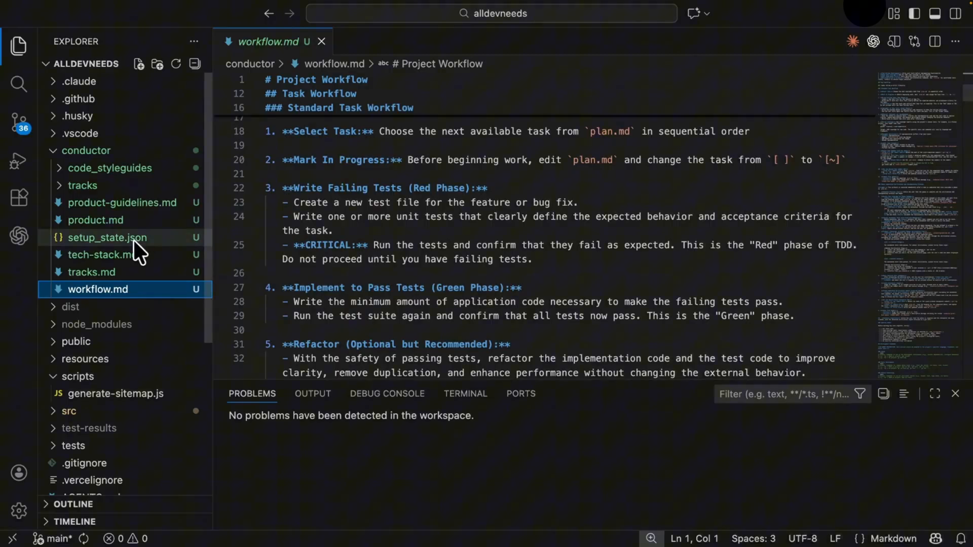
Check setup_state.json, then open and scroll code_styleguides/typescript.md
left_click(107, 237)
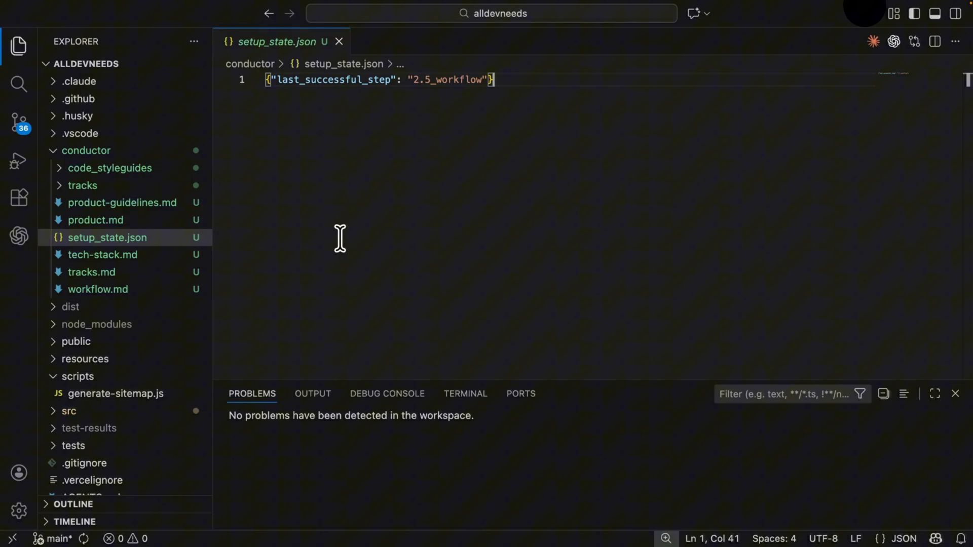
left_click(110, 168)
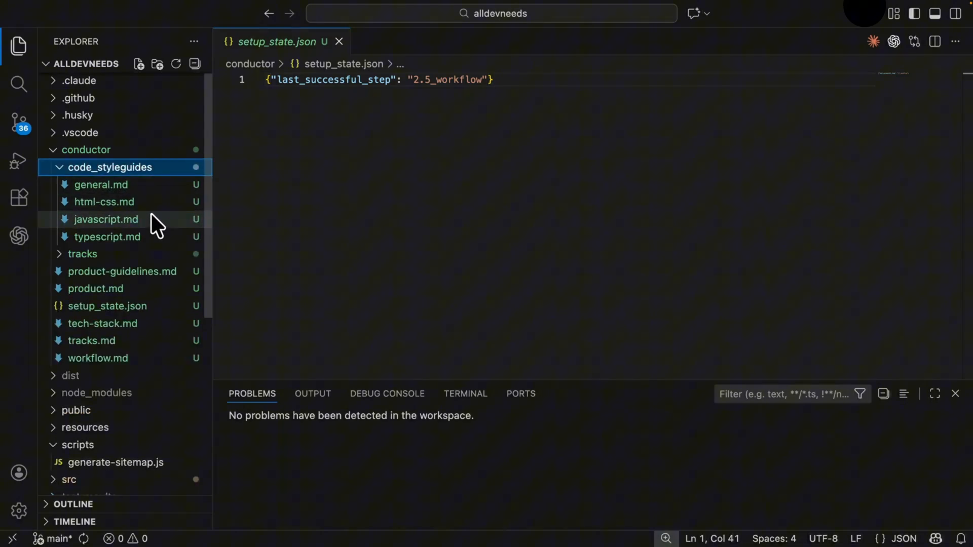
left_click(107, 237)
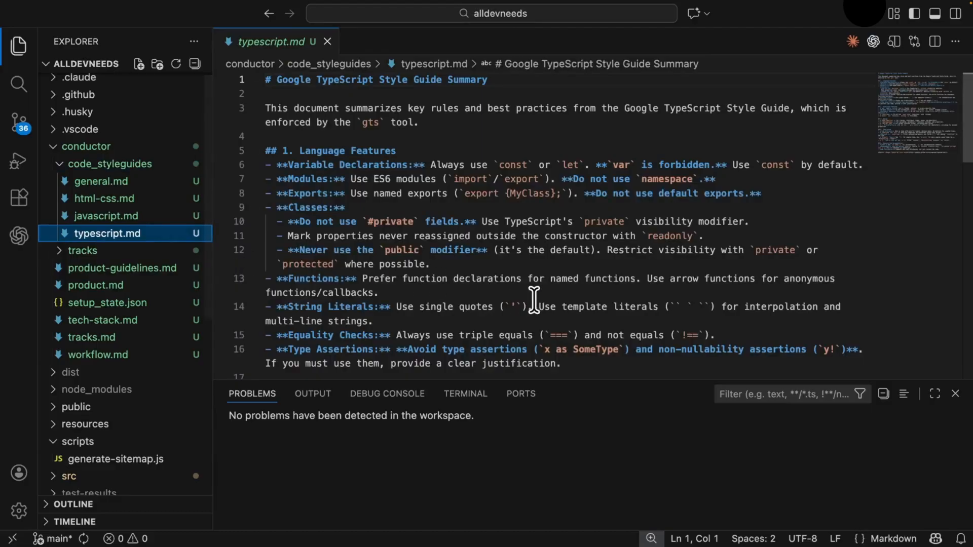
scroll("down", 3)
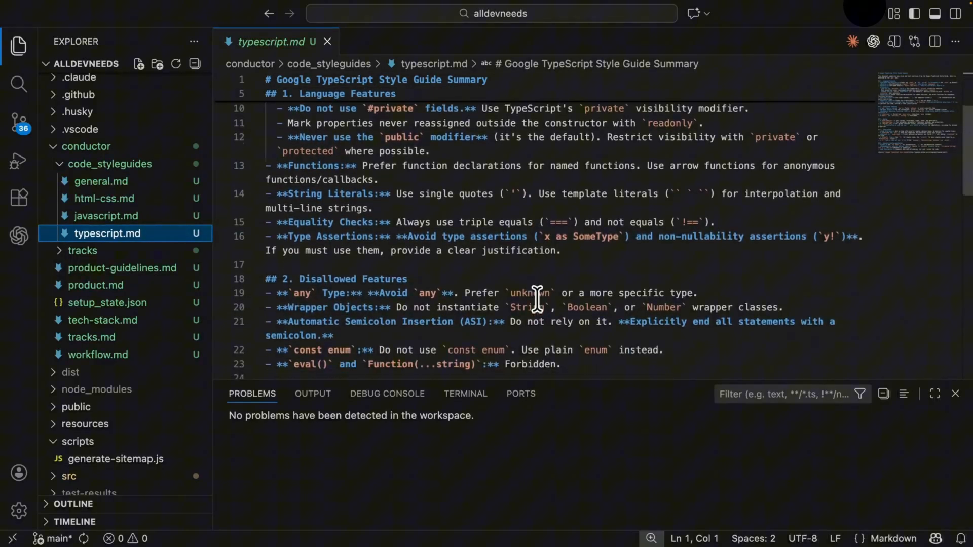
scroll("down", 3)
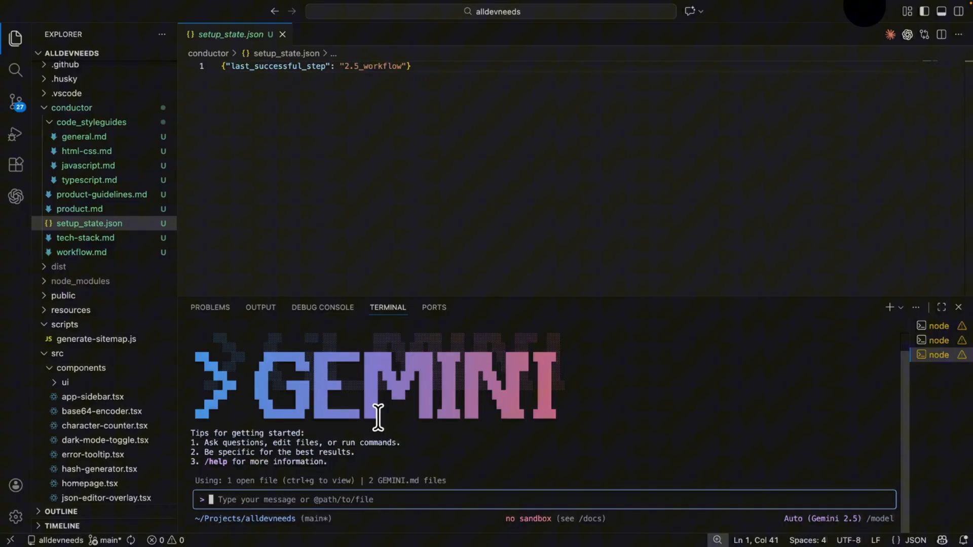
Start a new Conductor track for a URL & HTML entity encoder/decoder, answering 'a+b'
type("/con")
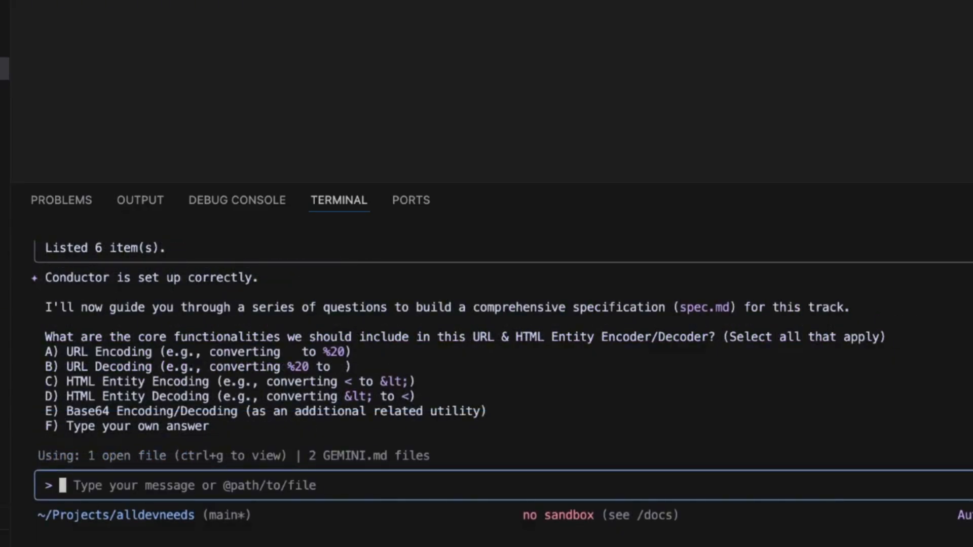
type("a+b")
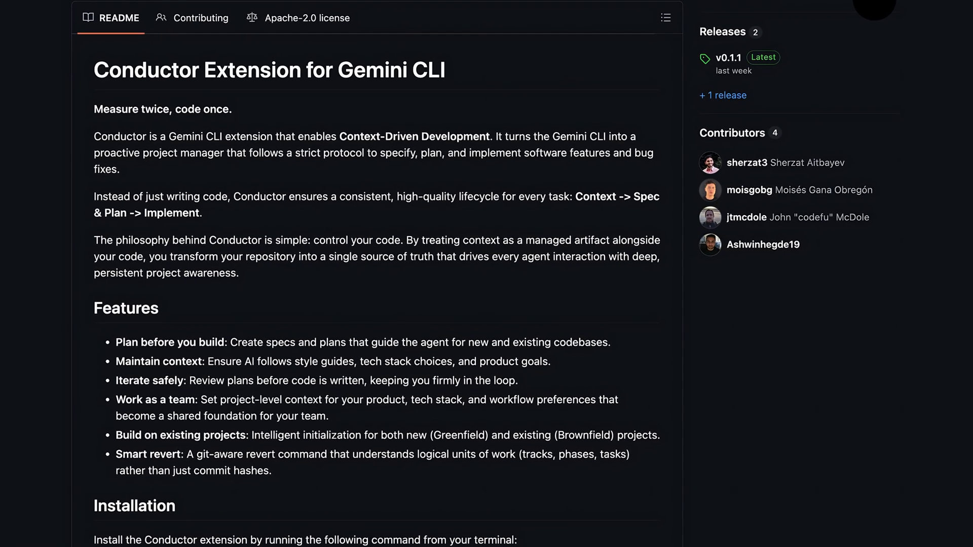
Scroll through the Conductor Extension for Gemini CLI README on GitHub
scroll("down", 3)
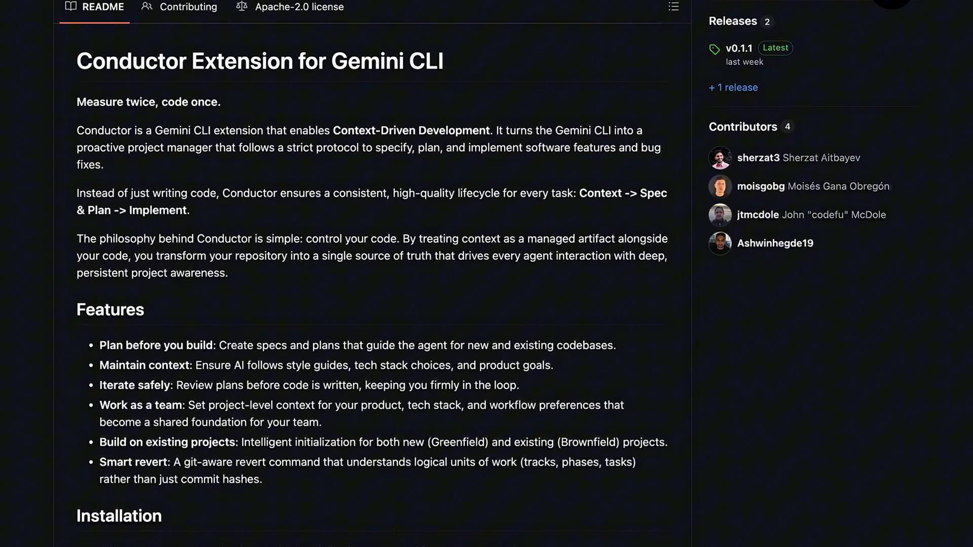
scroll("down", 3)
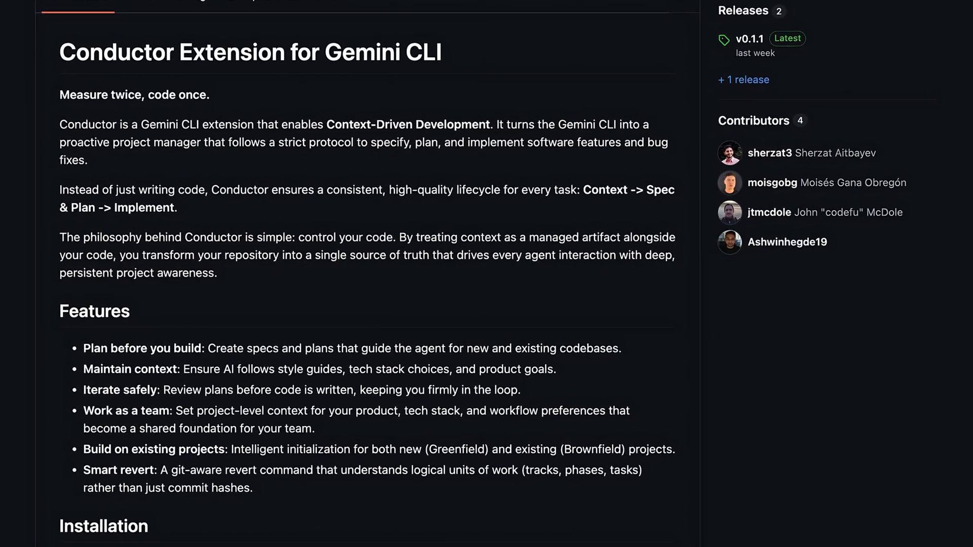
scroll("down", 3)
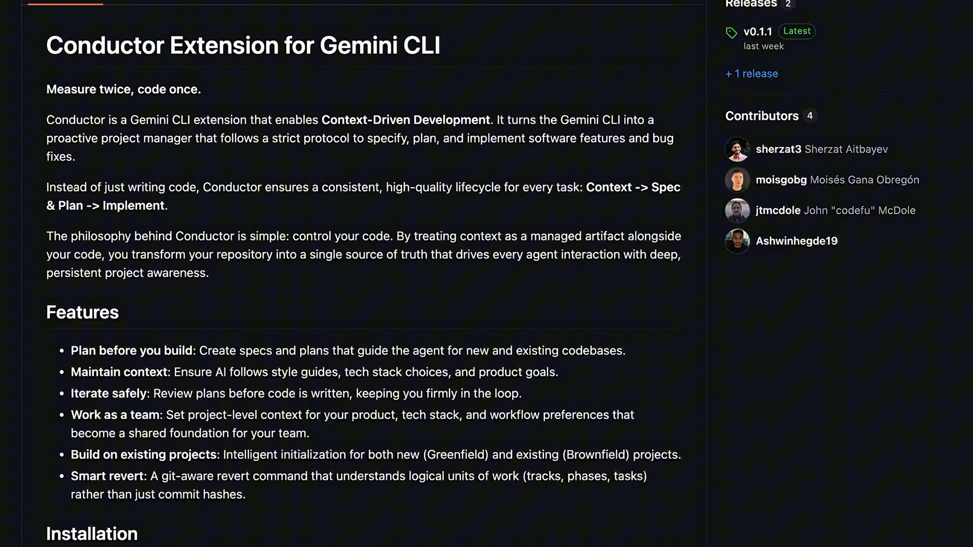
scroll("down", 3)
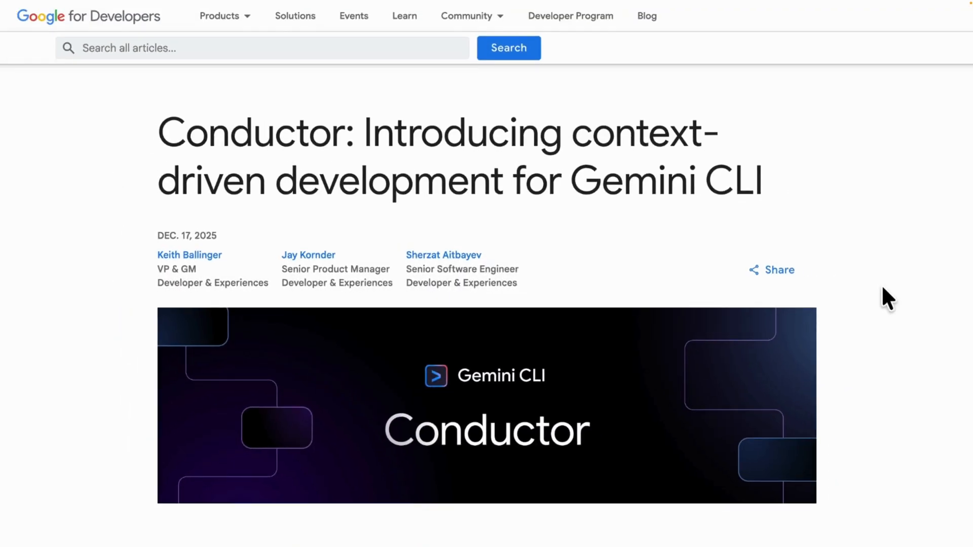
scroll("down", 3)
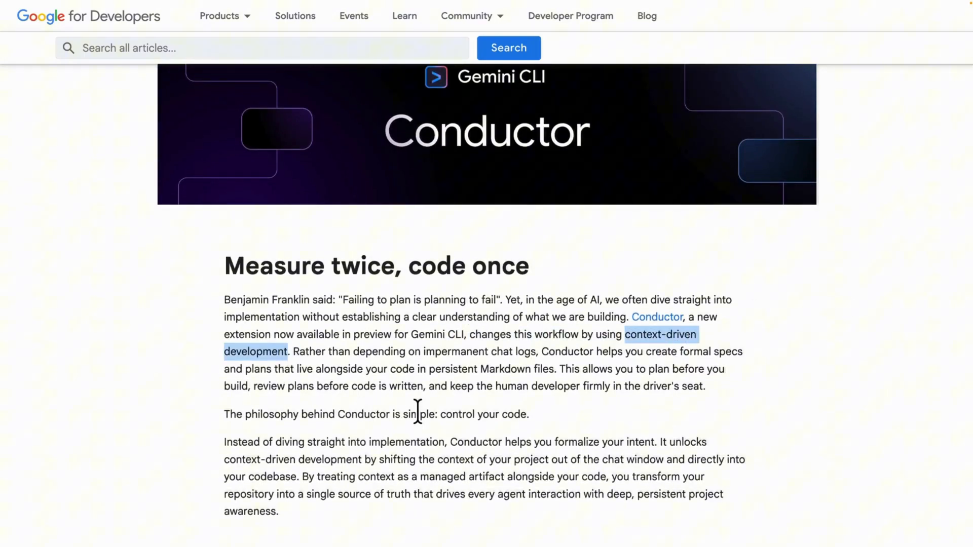
scroll("down", 3)
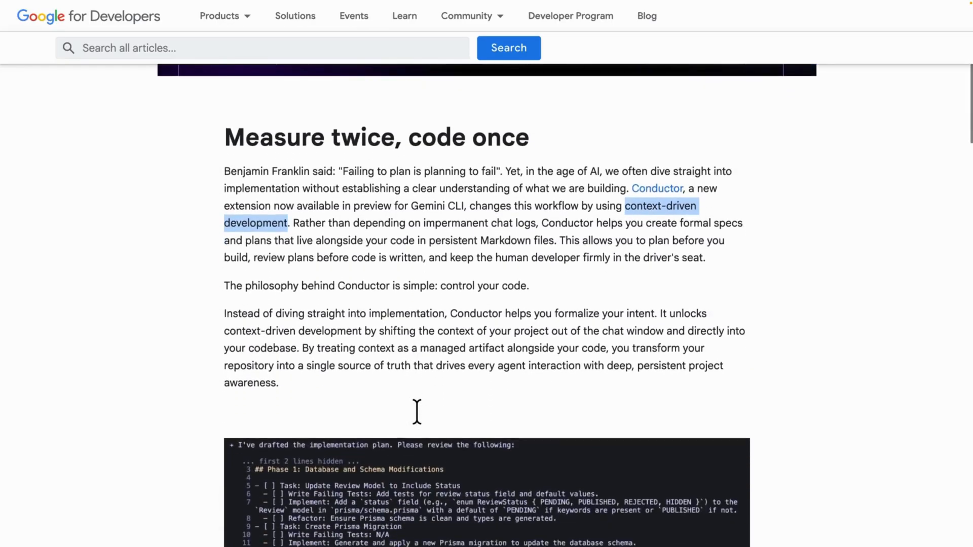